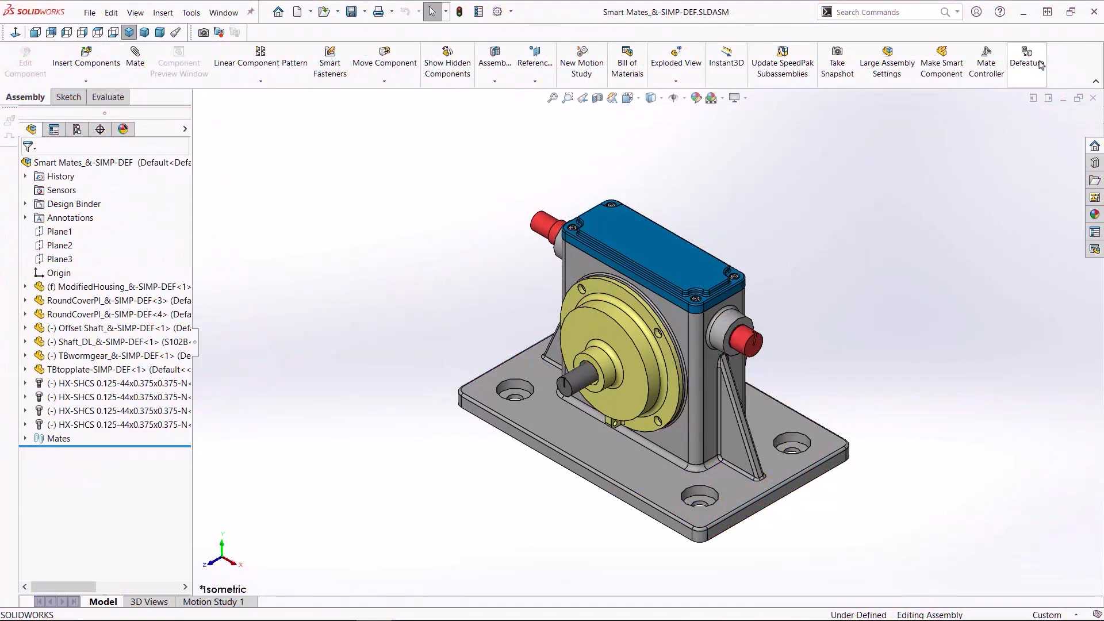
Start the Defeature tool on the gearbox assembly using the Simplify Geometry method
{"action": "left_click", "coordinate": [1028, 62]}
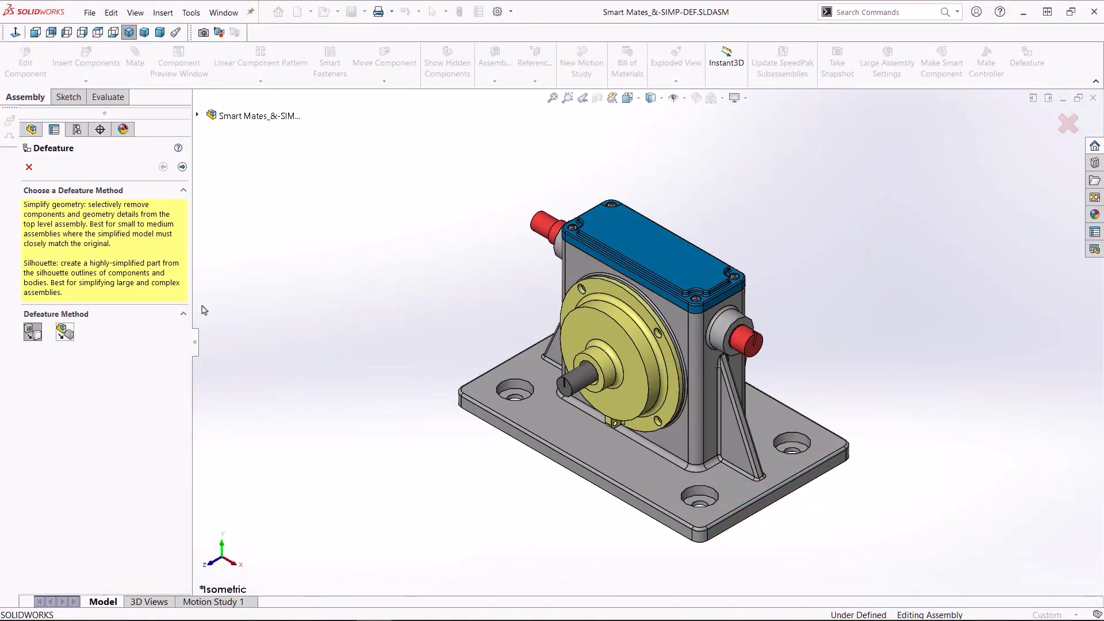
{"action": "mouse_move", "coordinate": [33, 331]}
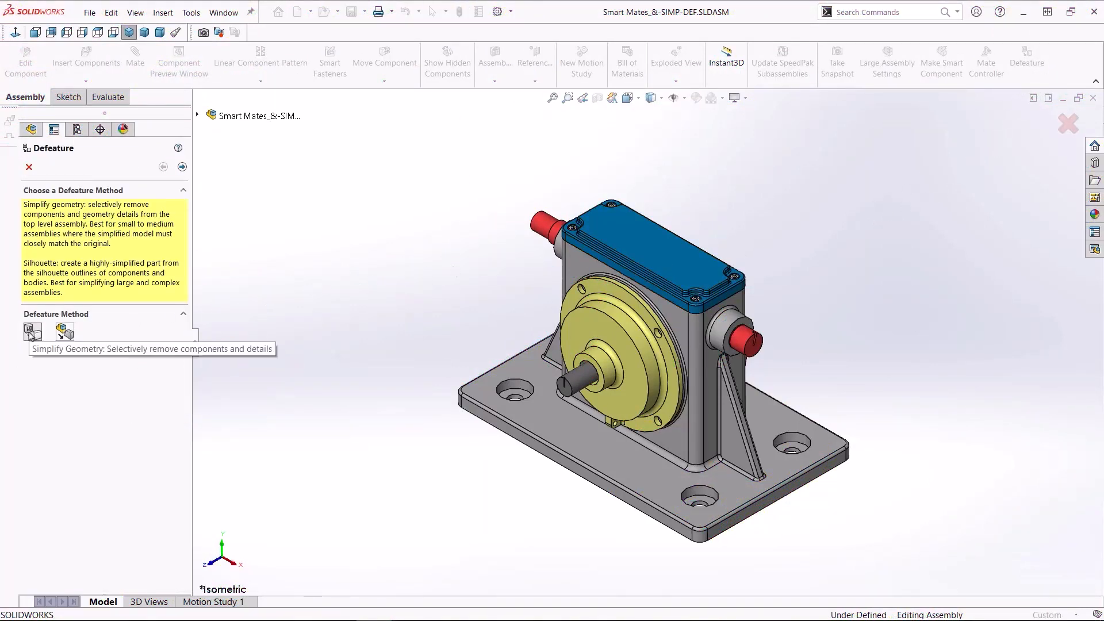
{"action": "left_click", "coordinate": [181, 167]}
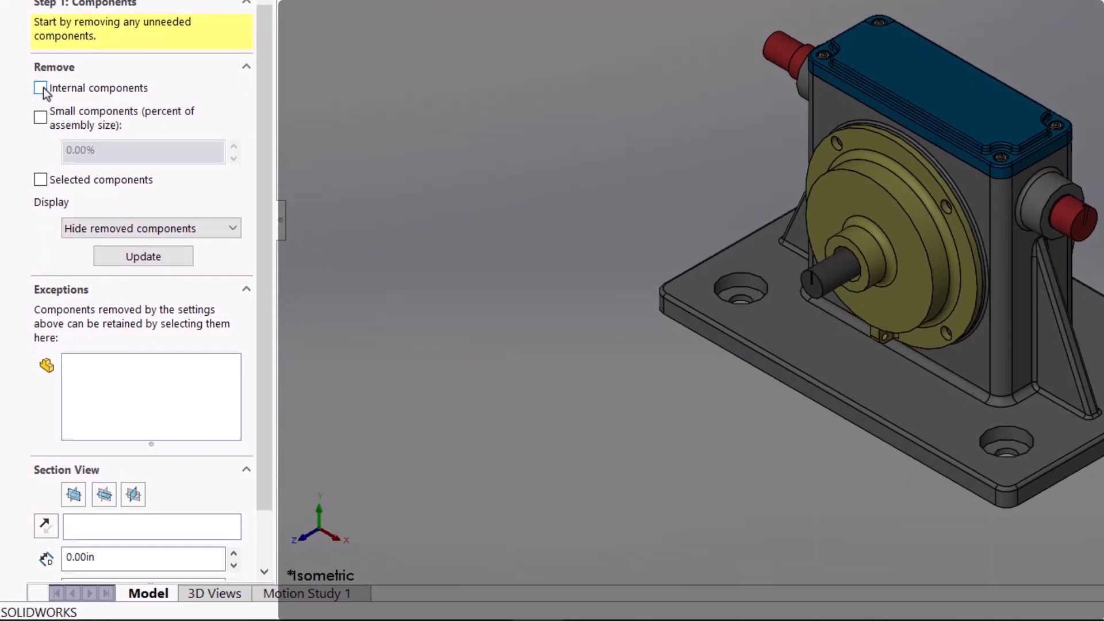
Remove internal components and the top cover screws, keeping removed components hidden
{"action": "left_click", "coordinate": [41, 87]}
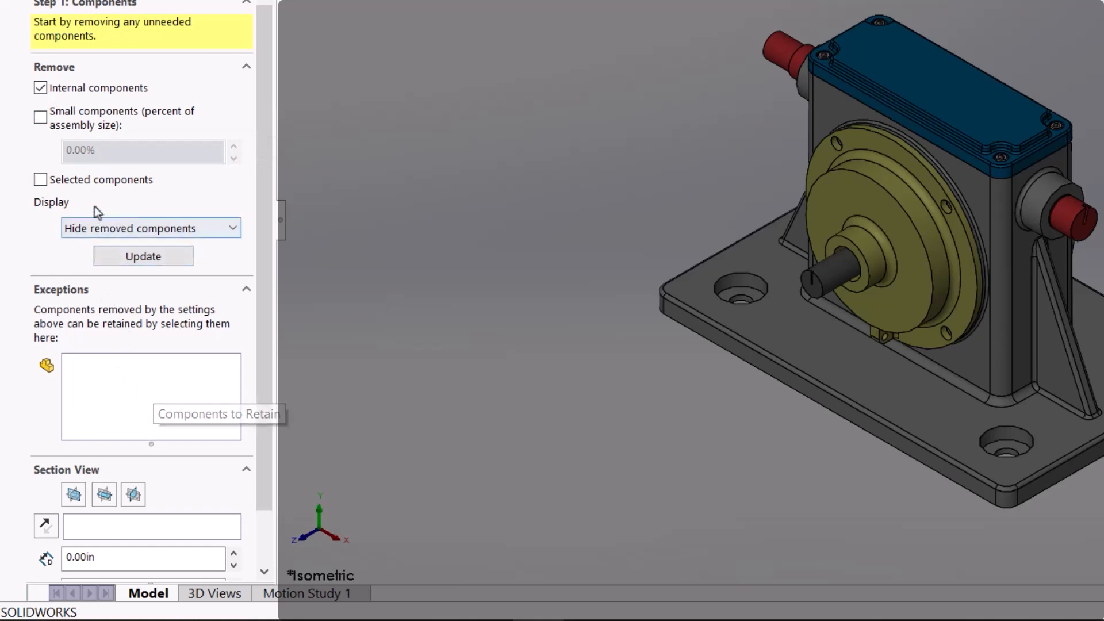
{"action": "left_click", "coordinate": [42, 179]}
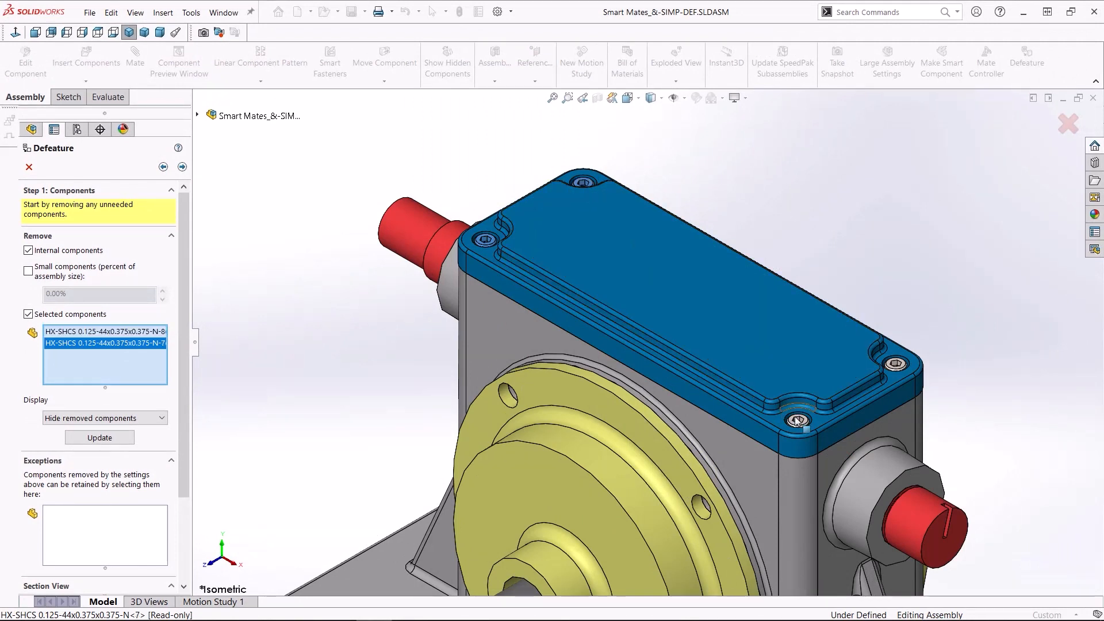
{"action": "left_click", "coordinate": [796, 419]}
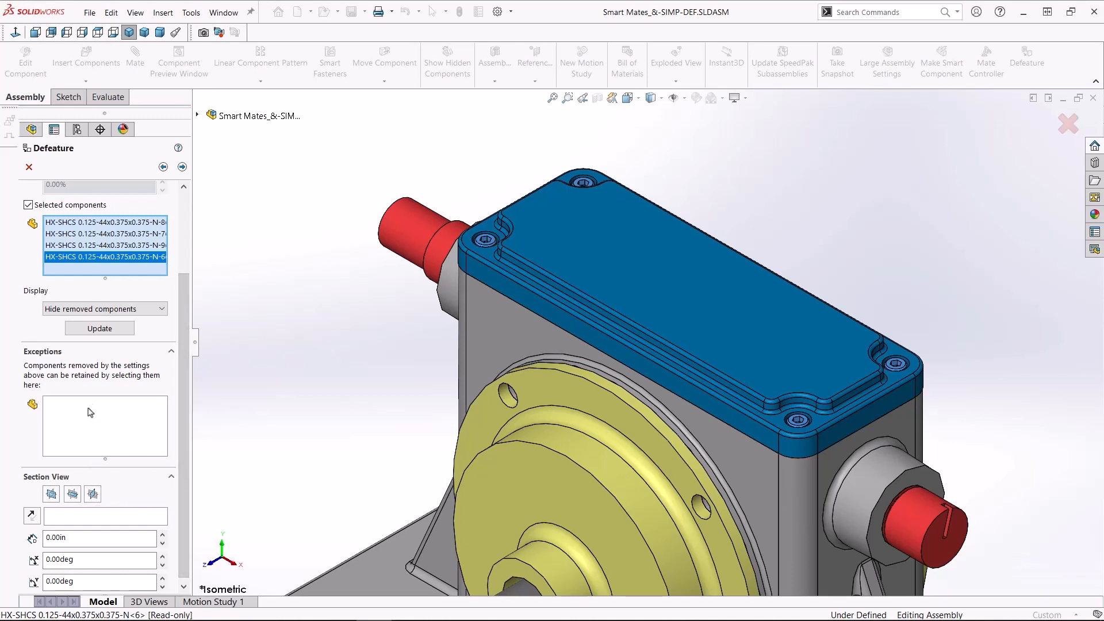
{"action": "left_click", "coordinate": [105, 308]}
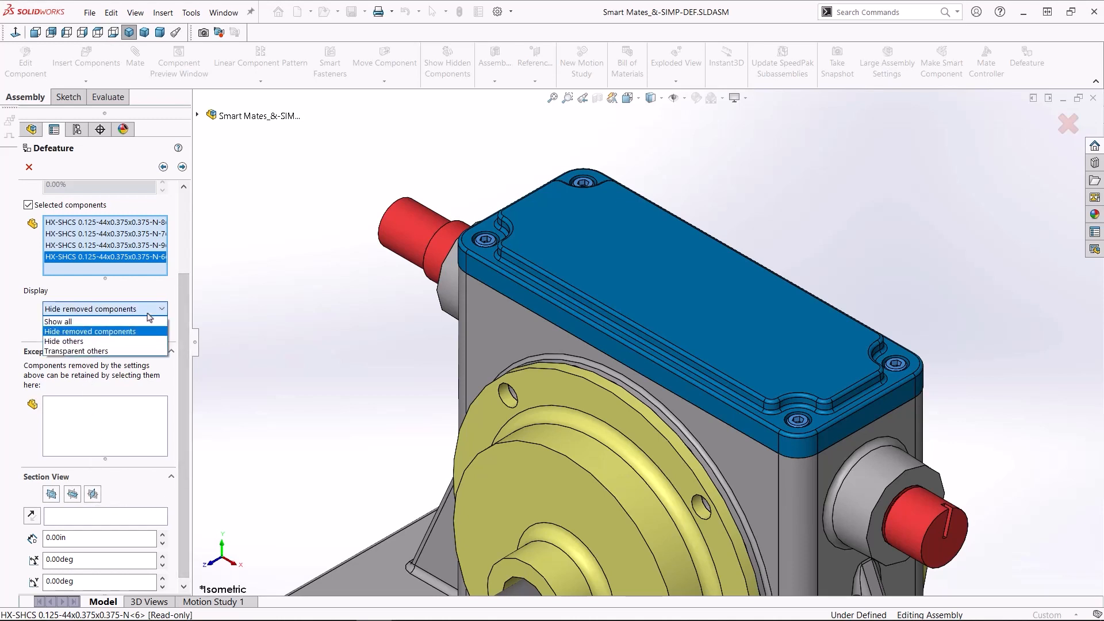
{"action": "left_click", "coordinate": [90, 332]}
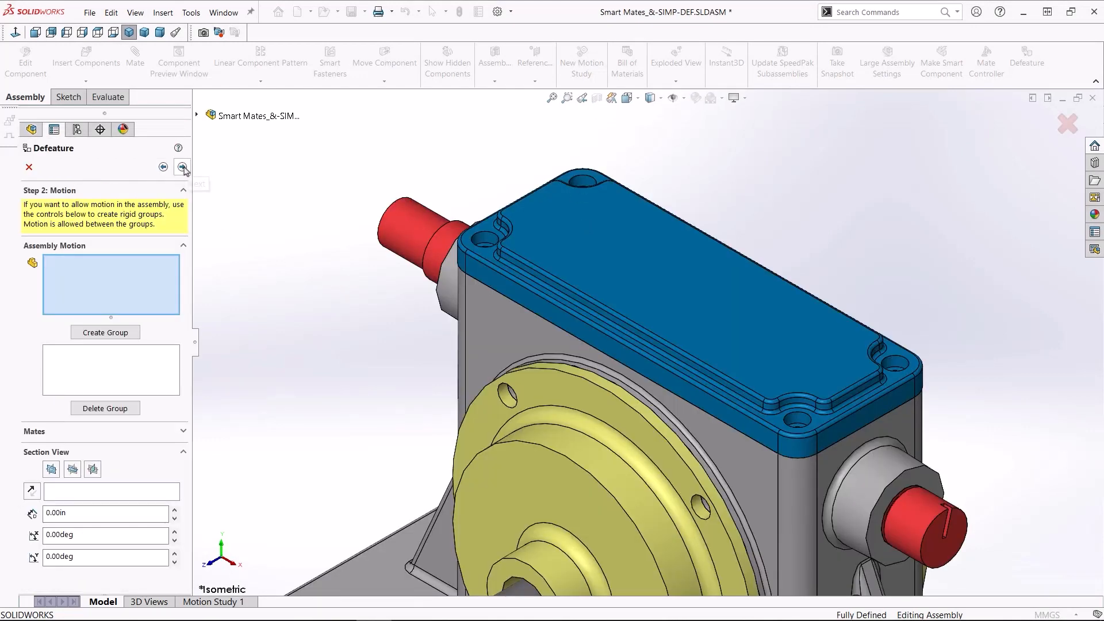
Skip the motion step and keep the base mounting-hole faces as retained features
{"action": "left_click", "coordinate": [183, 167]}
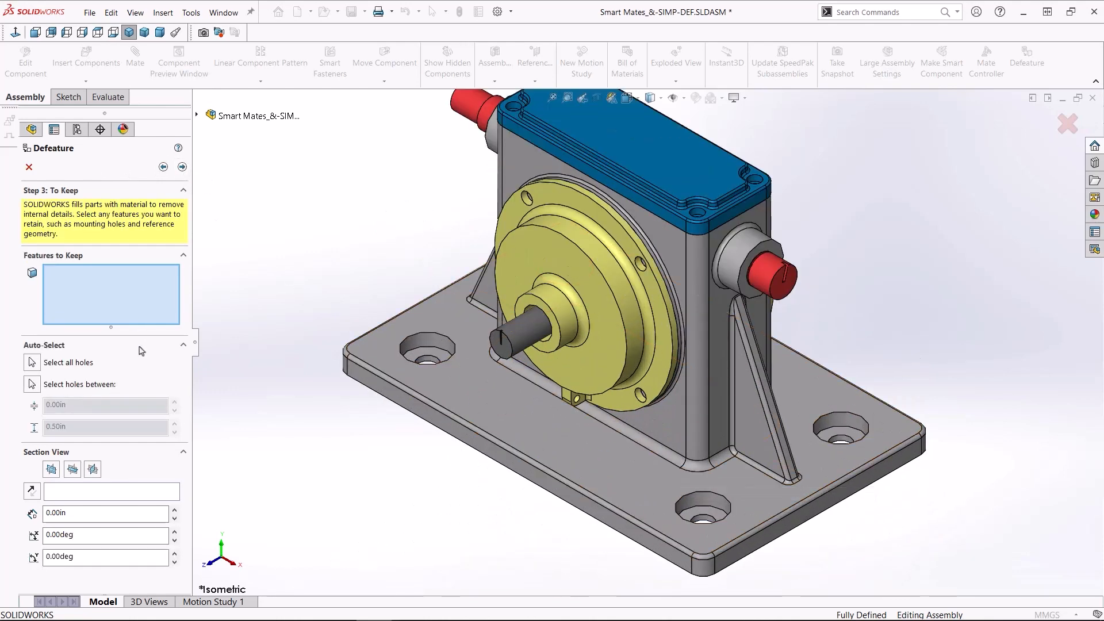
{"action": "left_click", "coordinate": [428, 359]}
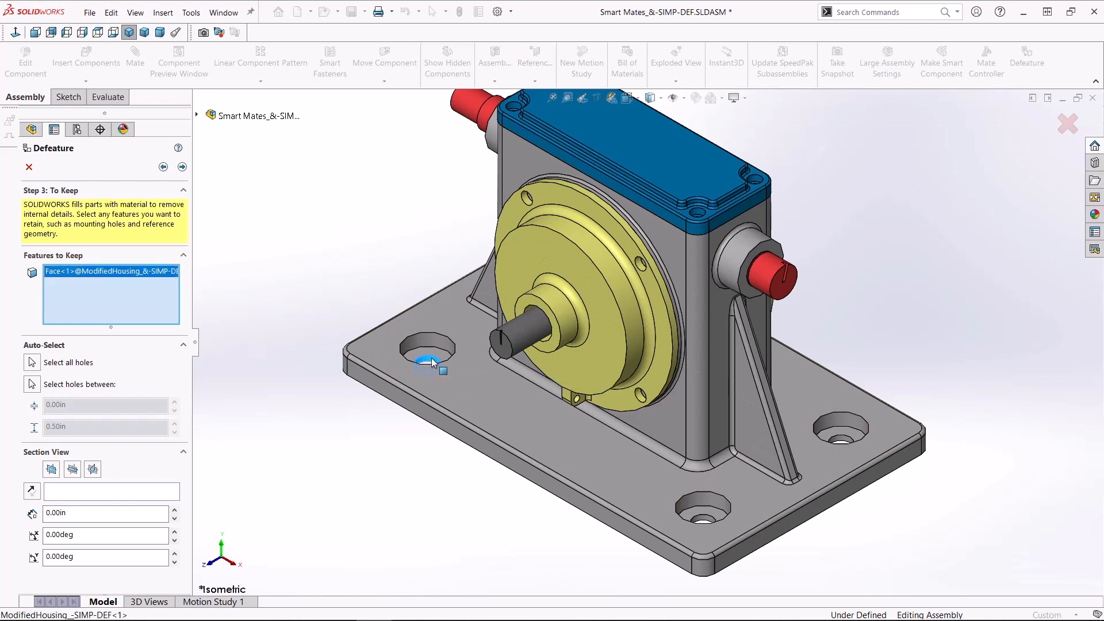
{"action": "left_click", "coordinate": [701, 522]}
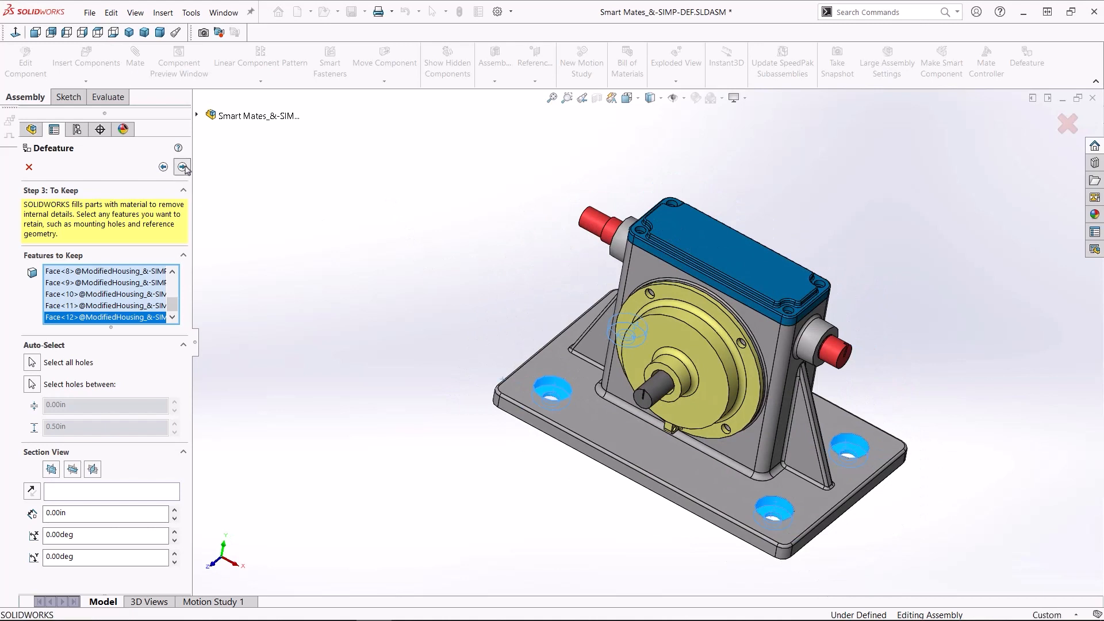
Mark the top cover plate's Fillet2 for removal and finish the feature removal steps
{"action": "left_click", "coordinate": [183, 167]}
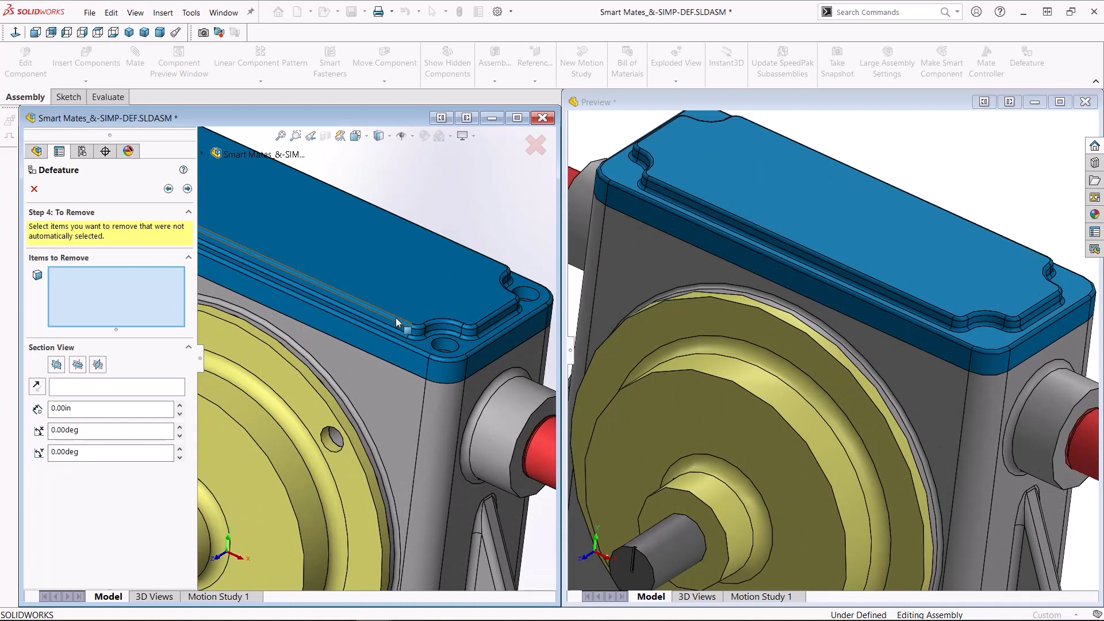
{"action": "left_click", "coordinate": [405, 328]}
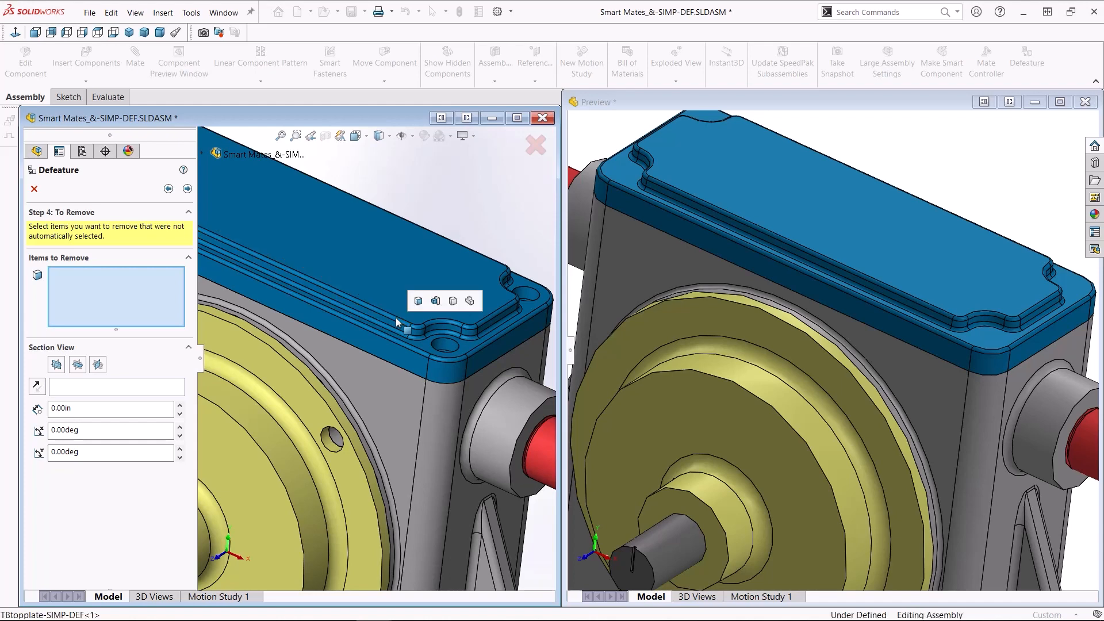
{"action": "mouse_move", "coordinate": [435, 300]}
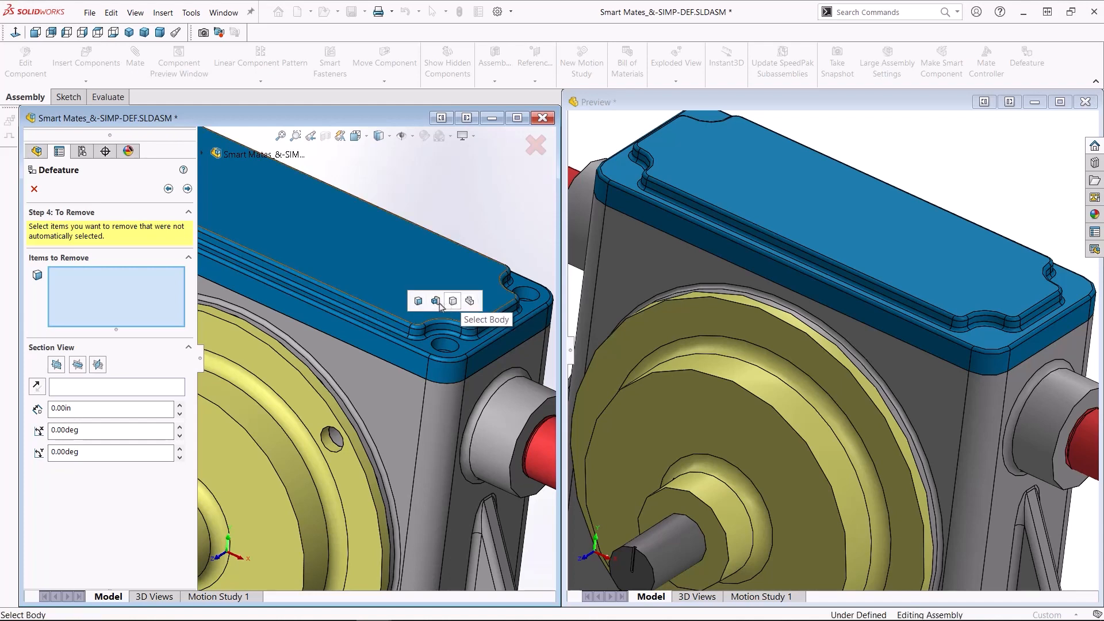
{"action": "left_click", "coordinate": [435, 300]}
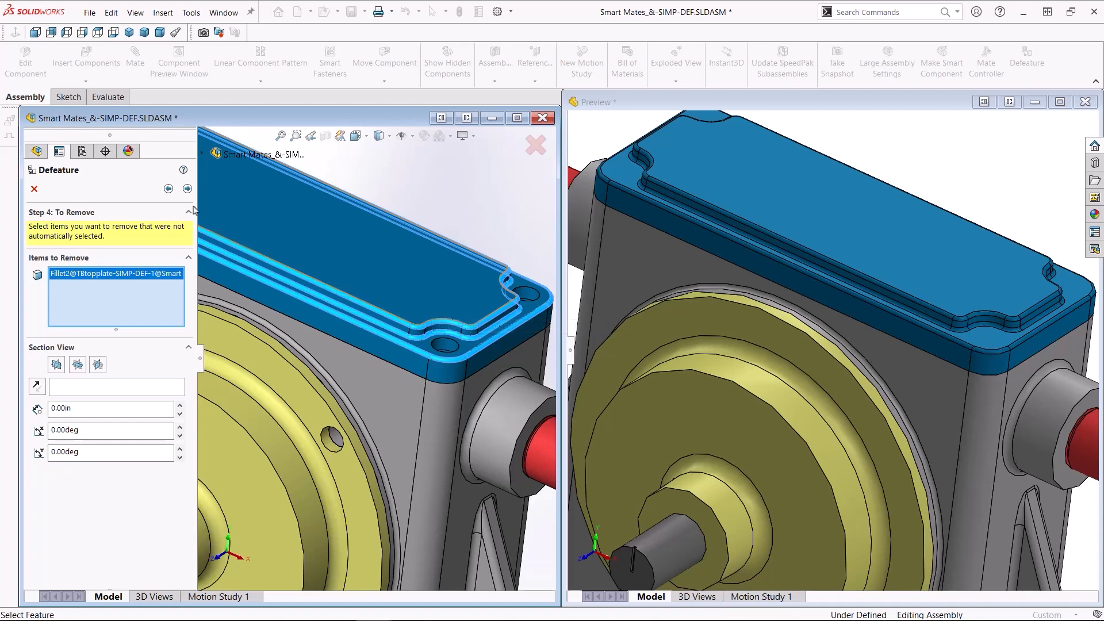
{"action": "left_click", "coordinate": [187, 189]}
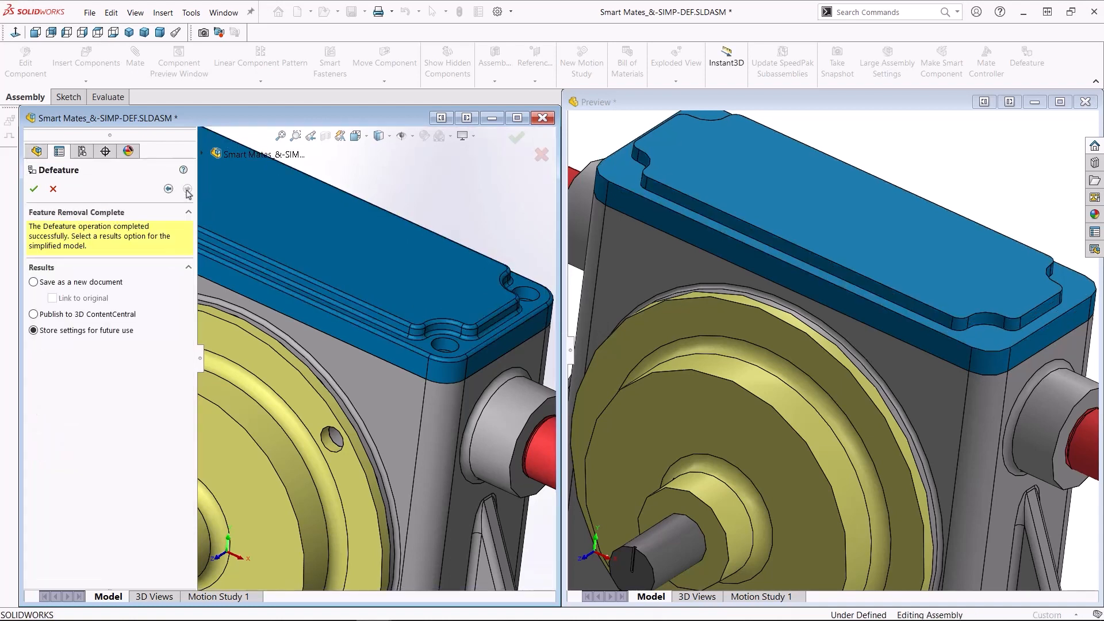
{"action": "mouse_move", "coordinate": [188, 189]}
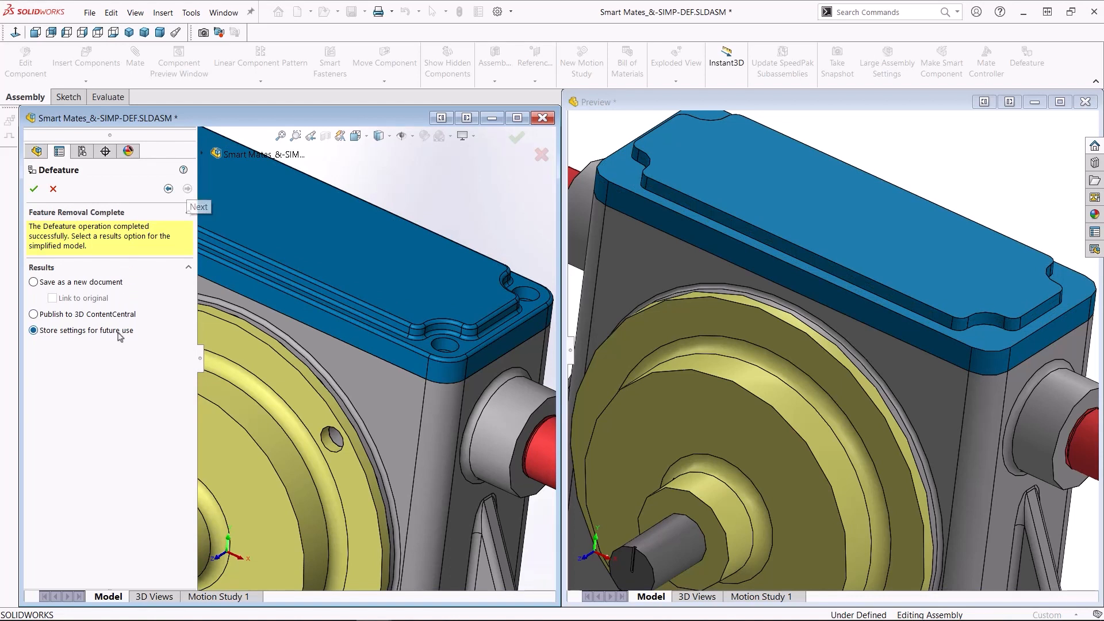
Set the result to save as a new document and save the simplified part file
{"action": "left_click", "coordinate": [33, 282]}
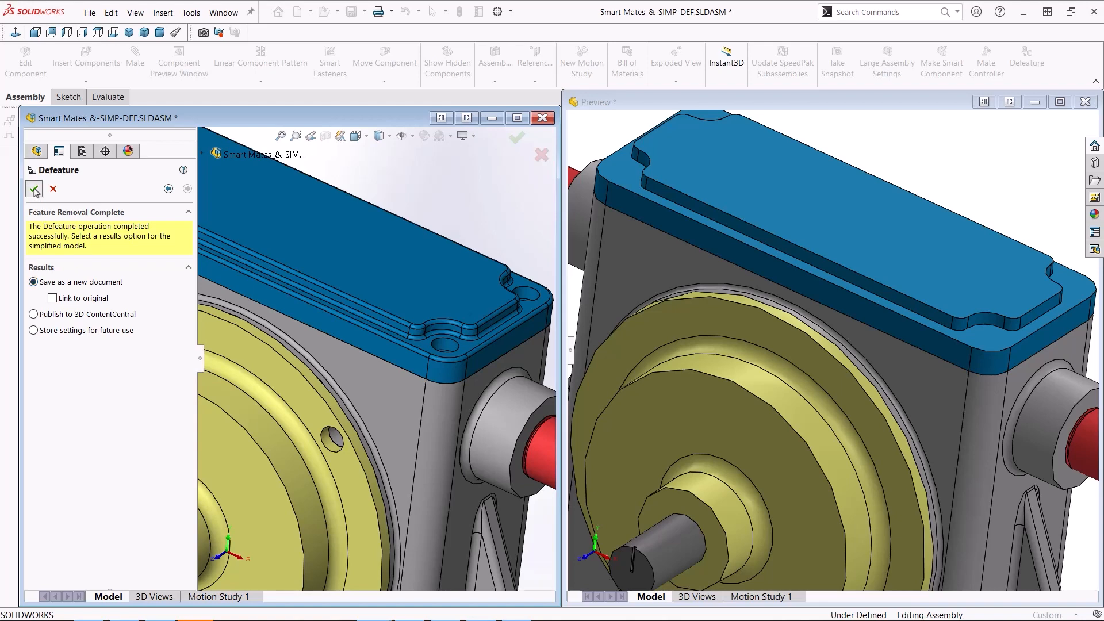
{"action": "left_click", "coordinate": [32, 189]}
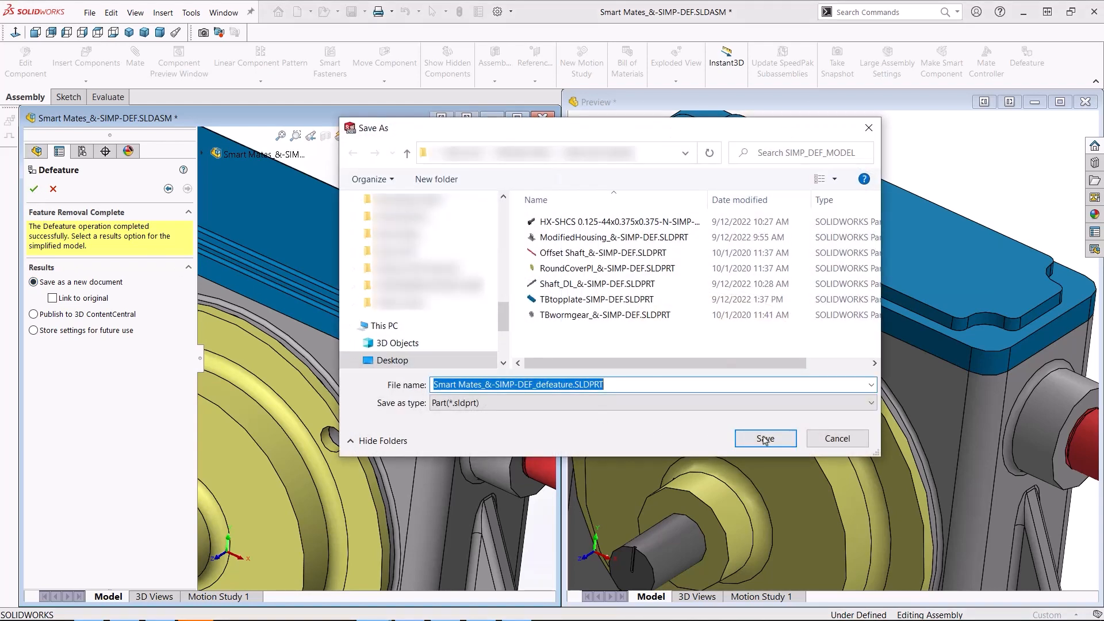
{"action": "left_click", "coordinate": [765, 438]}
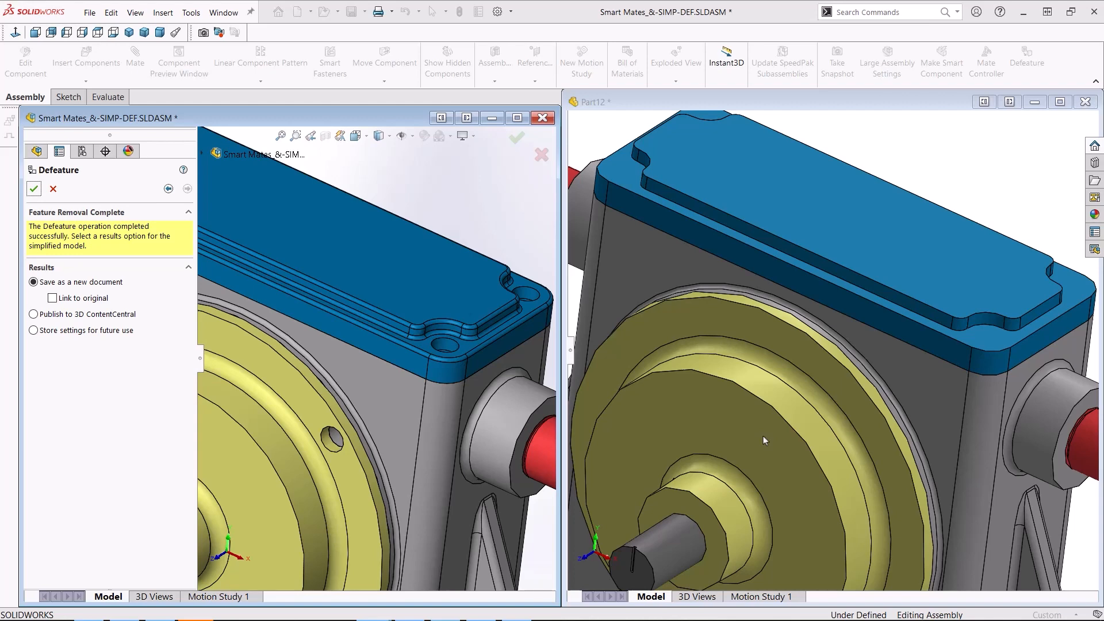
Create the defeatured part Smart Mates_&-SIMP-DEF_defeature as a single solid body
{"action": "left_click", "coordinate": [34, 188]}
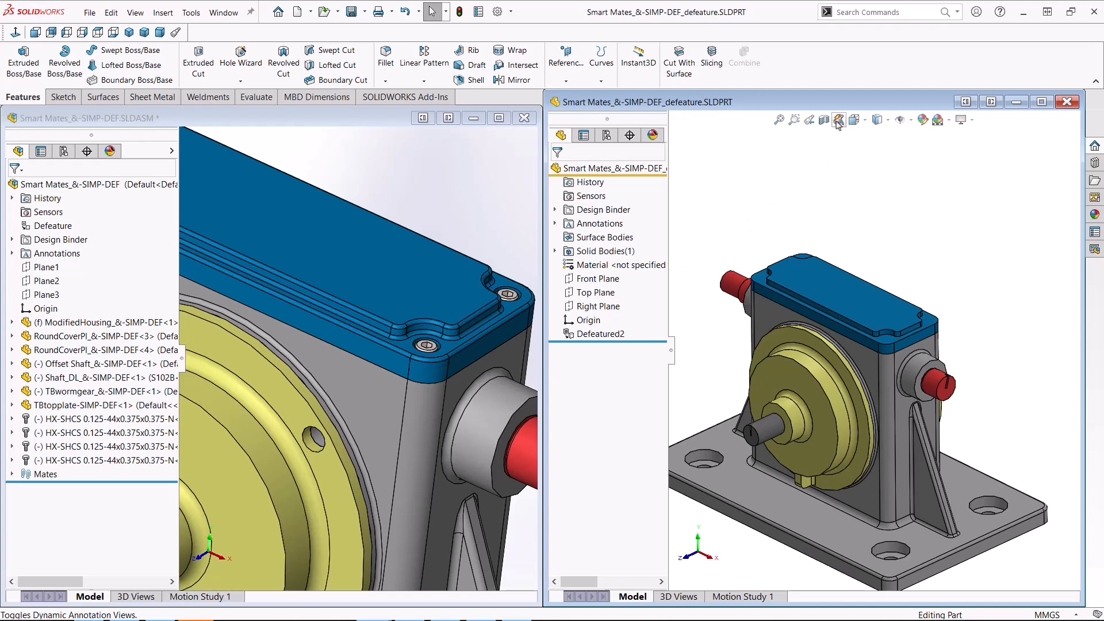
{"action": "left_click", "coordinate": [839, 118]}
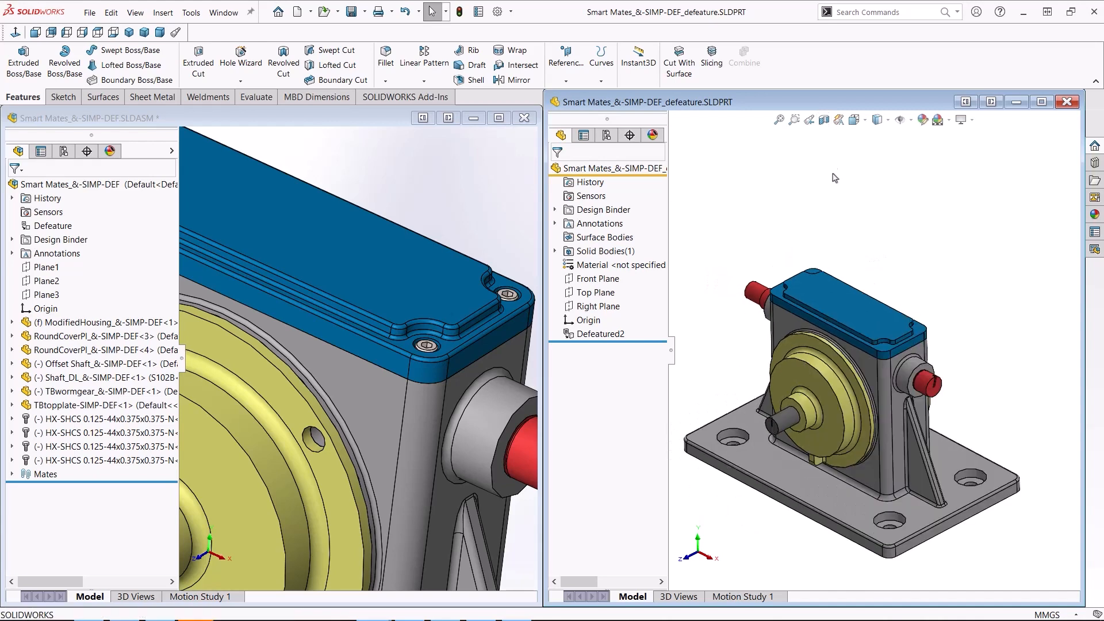
{"action": "mouse_move", "coordinate": [835, 183]}
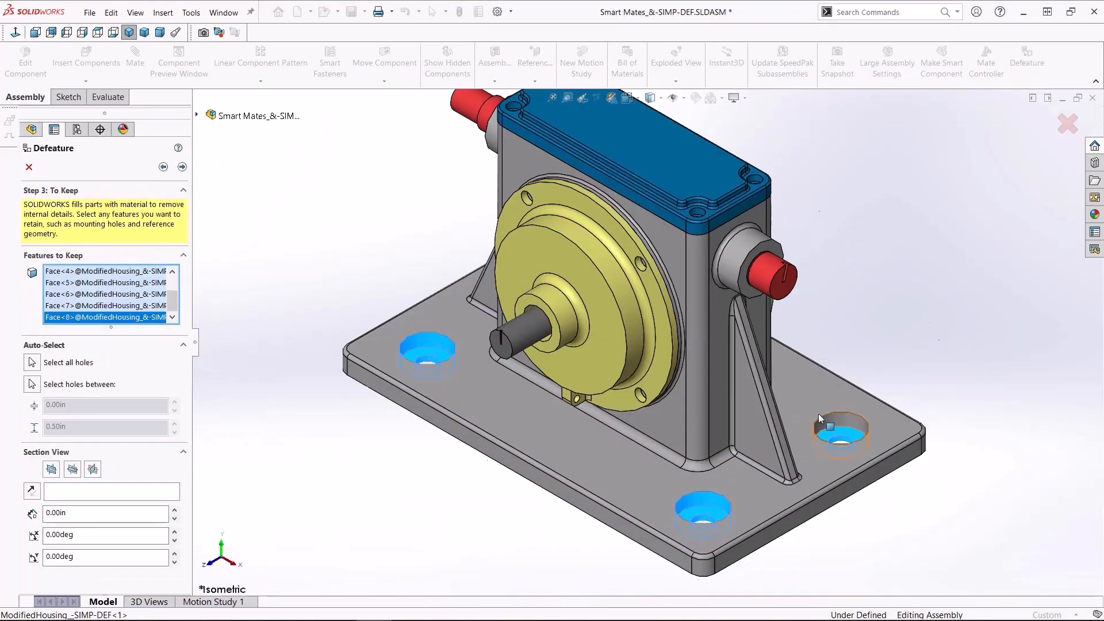
Cancel the earlier run and restart Defeature with Simplify Geometry, listing cover screws for removal
{"action": "left_click", "coordinate": [29, 168]}
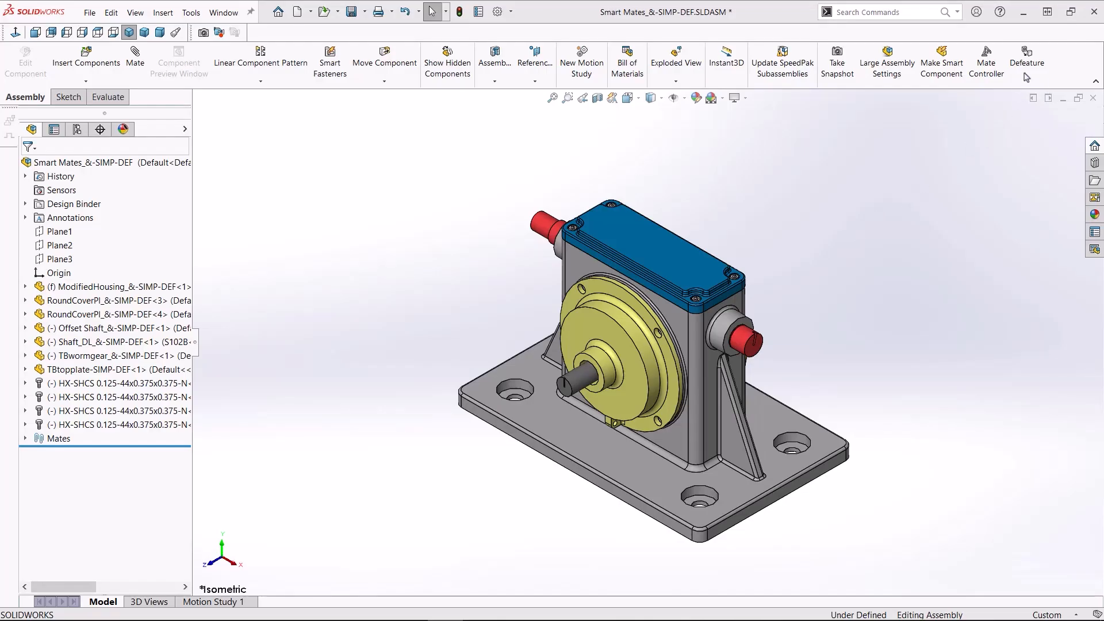
{"action": "left_click", "coordinate": [1025, 59]}
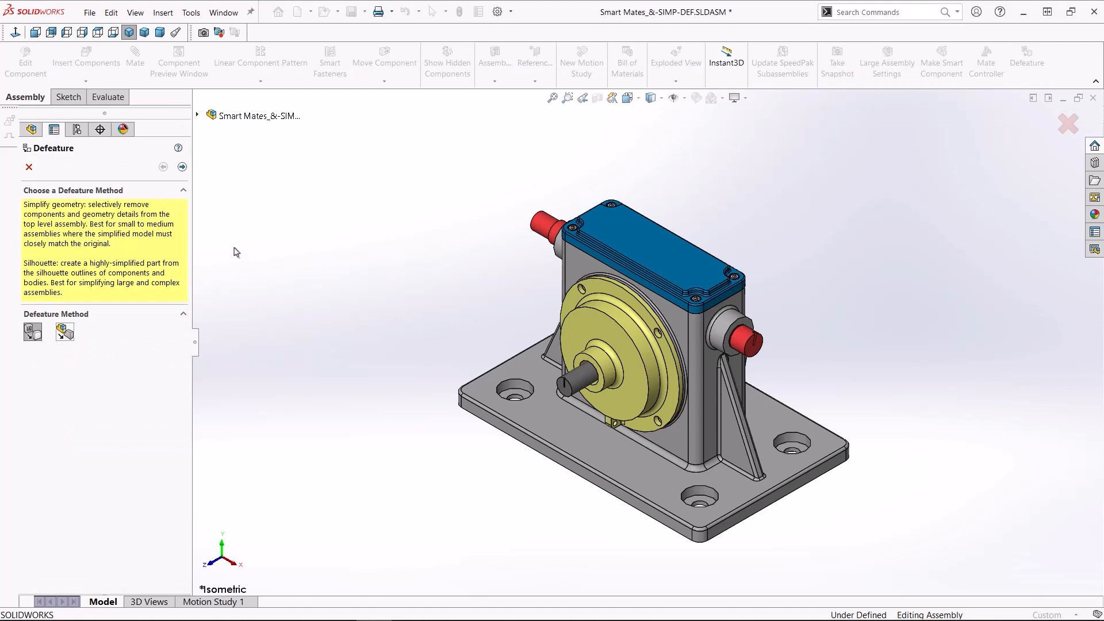
{"action": "left_click", "coordinate": [181, 167]}
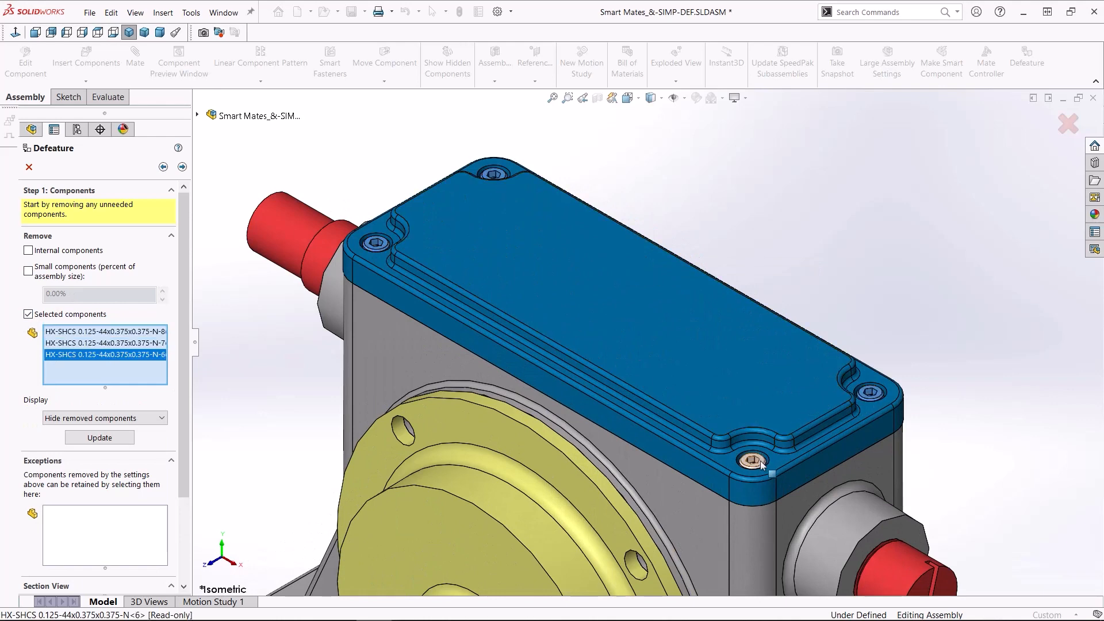
Mark the fourth cap screw for removal and advance to the motion step
{"action": "left_click", "coordinate": [182, 167]}
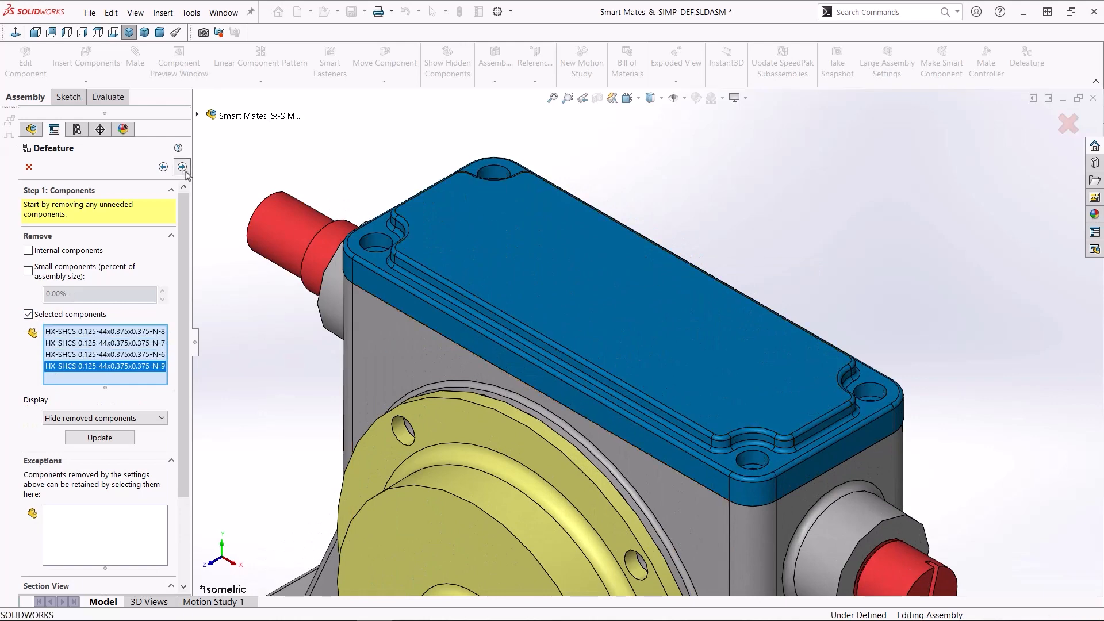
{"action": "left_click", "coordinate": [182, 167]}
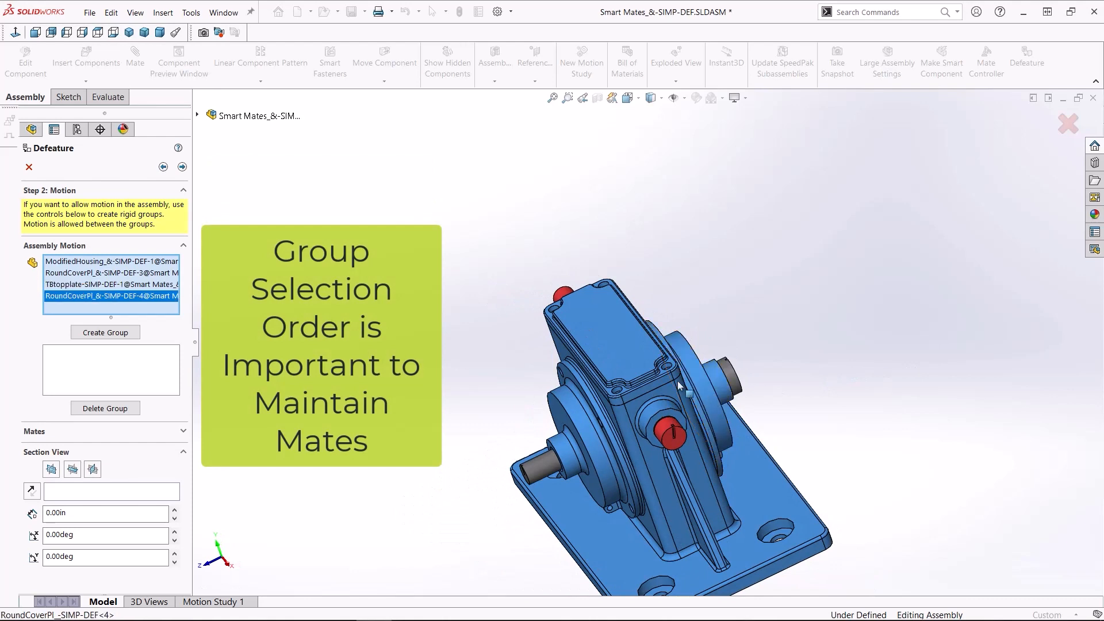
Create three rigid motion groups: housing with covers, worm gear shaft, and offset shaft
{"action": "left_click", "coordinate": [105, 332]}
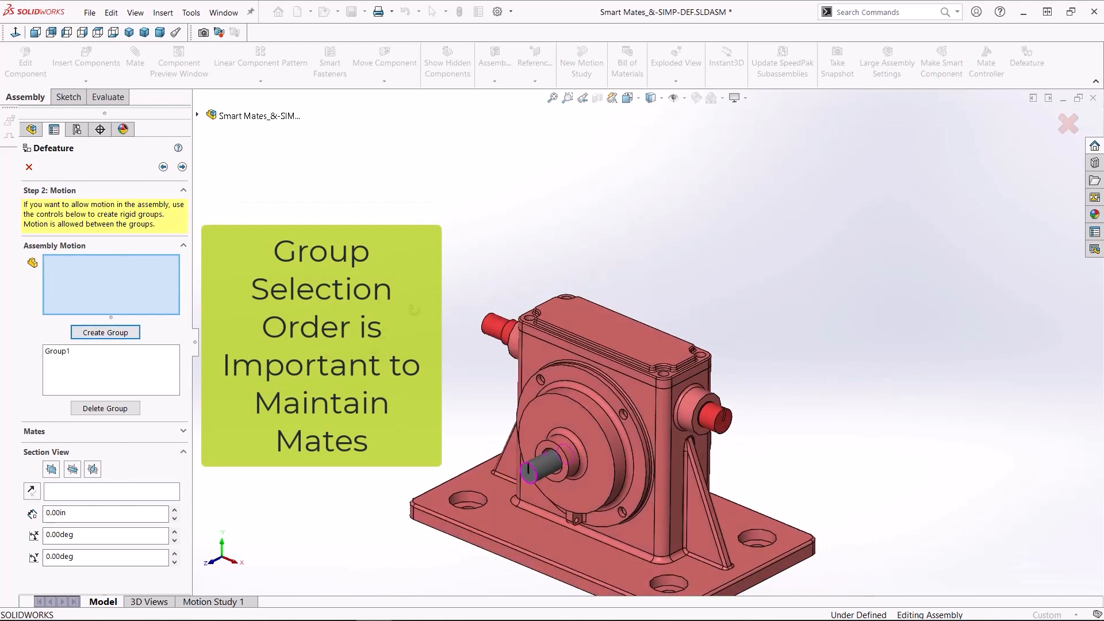
{"action": "left_click", "coordinate": [92, 469]}
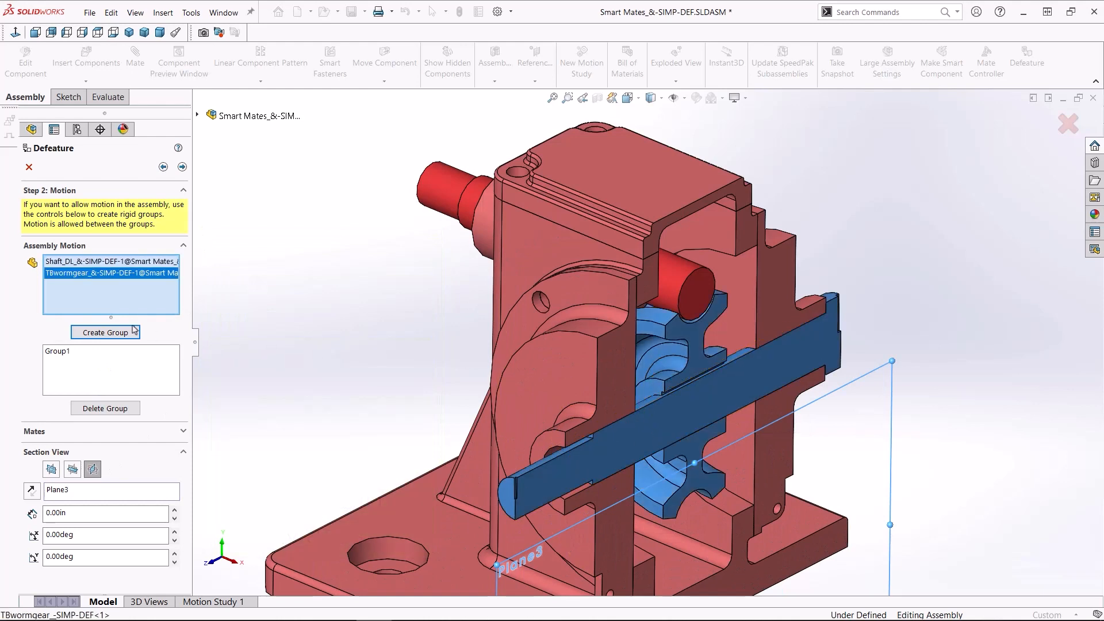
{"action": "left_click", "coordinate": [105, 331]}
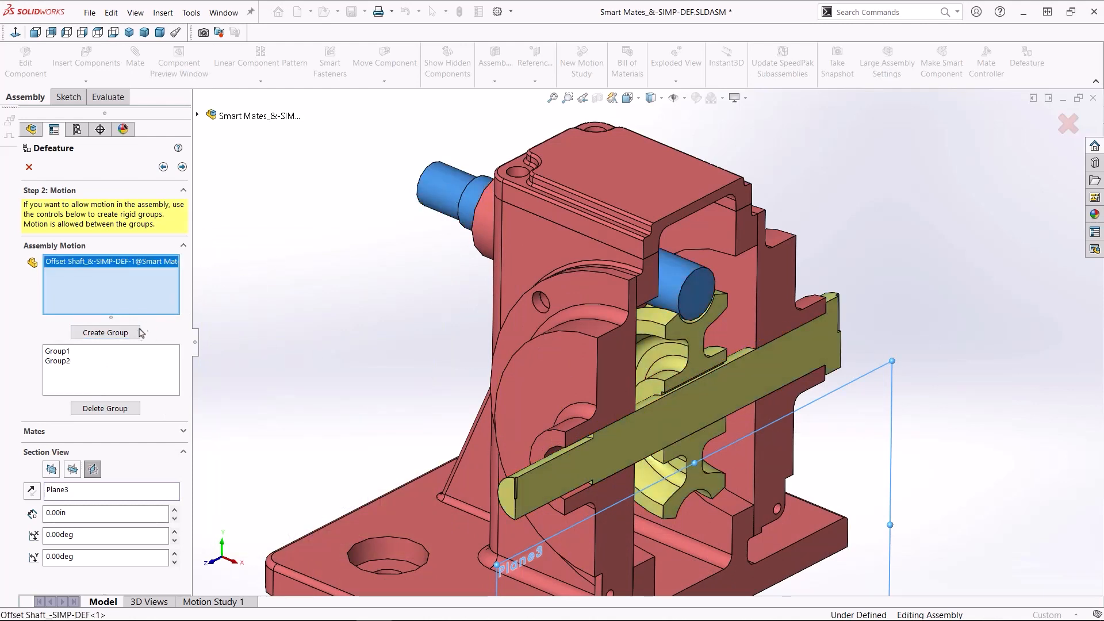
{"action": "left_click", "coordinate": [105, 331]}
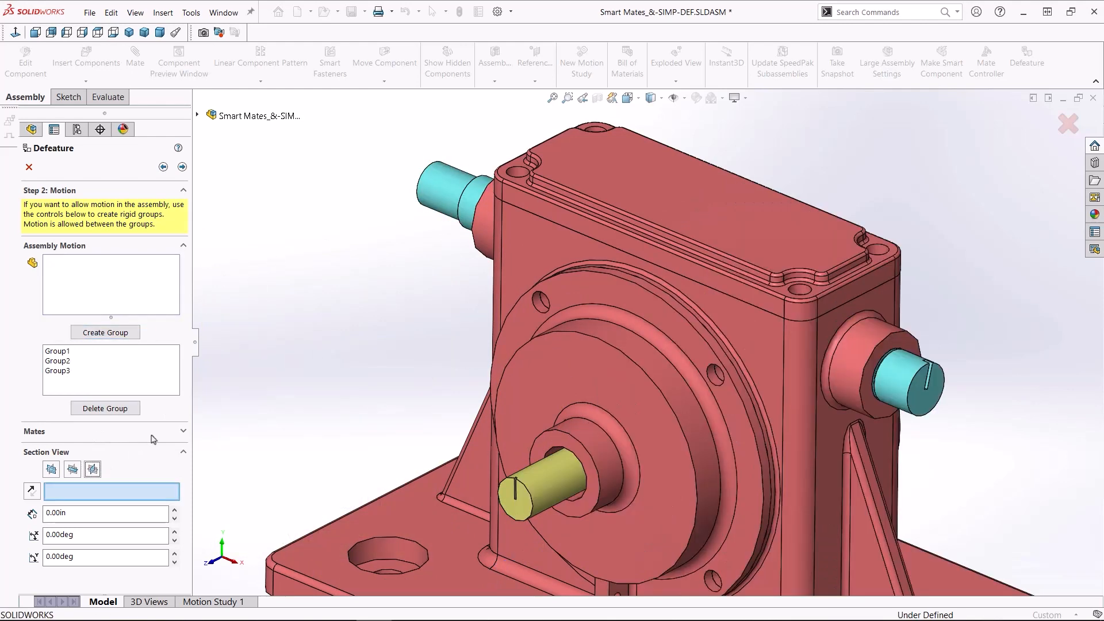
{"action": "left_click", "coordinate": [33, 432]}
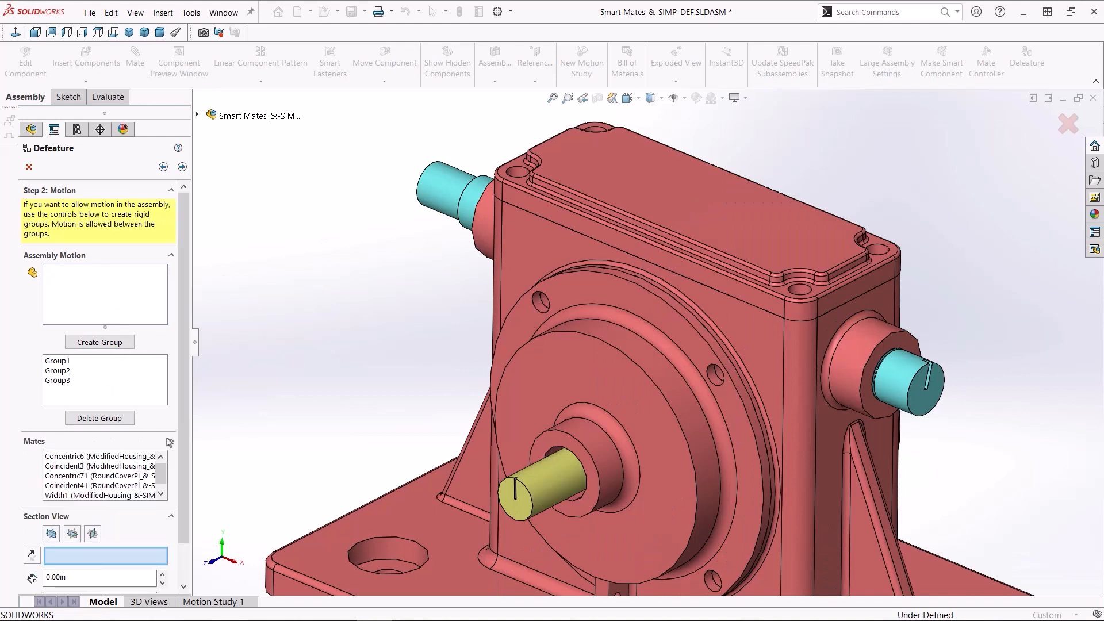
{"action": "left_click", "coordinate": [183, 167]}
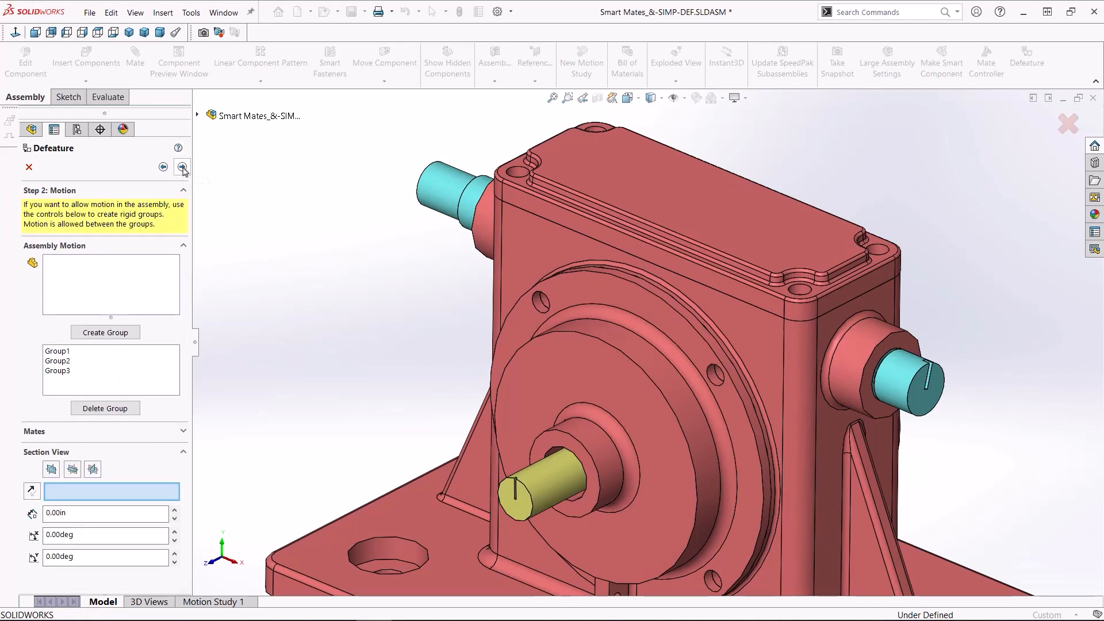
Keep the chosen worm gear and housing faces and run the defeature to preview
{"action": "left_click", "coordinate": [183, 167]}
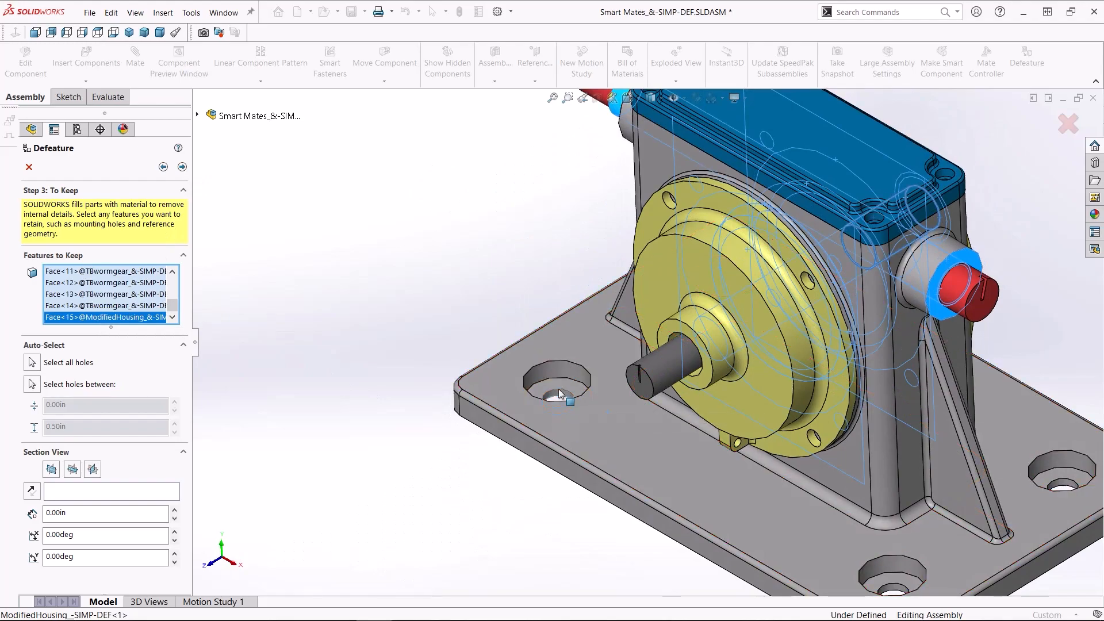
{"action": "left_click", "coordinate": [182, 167]}
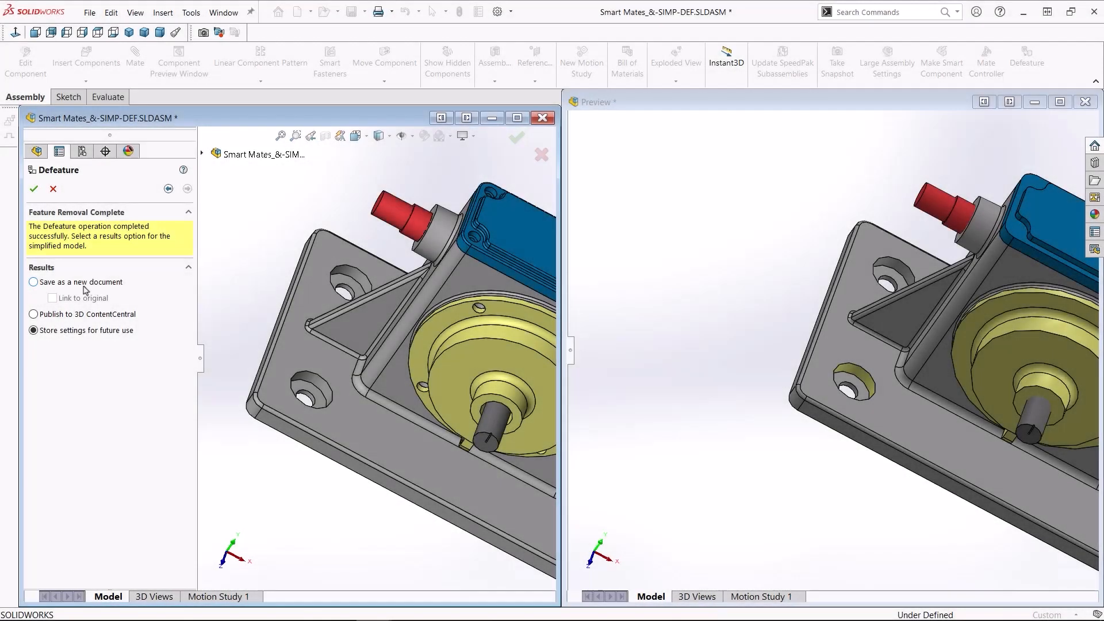
Save the result as a new defeatured assembly and cut it open with a section view
{"action": "left_click", "coordinate": [34, 282]}
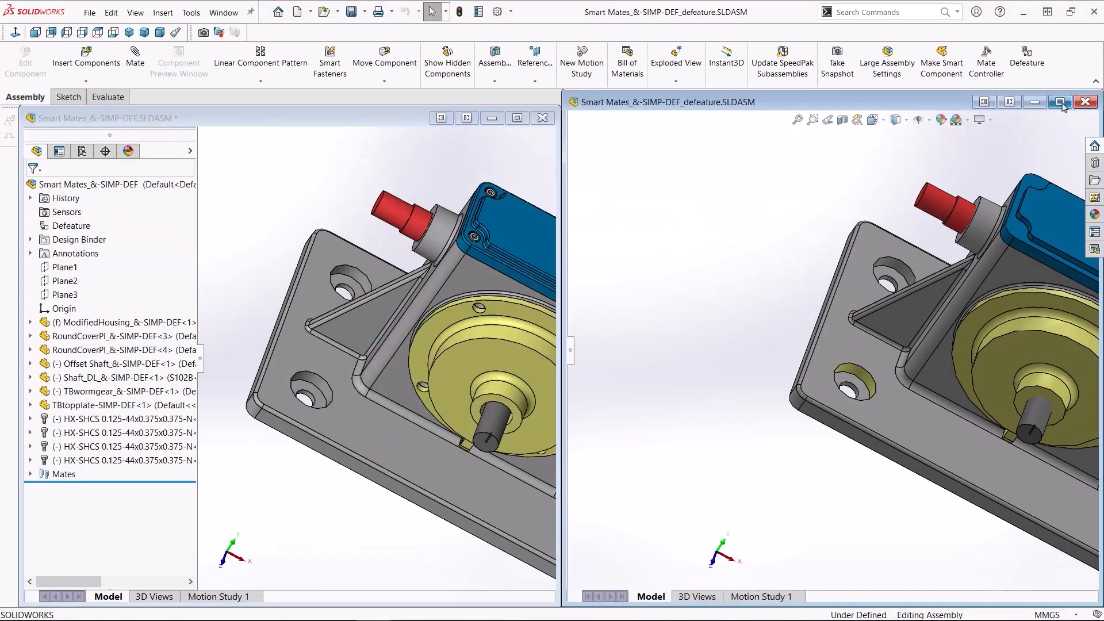
{"action": "left_click", "coordinate": [1059, 101]}
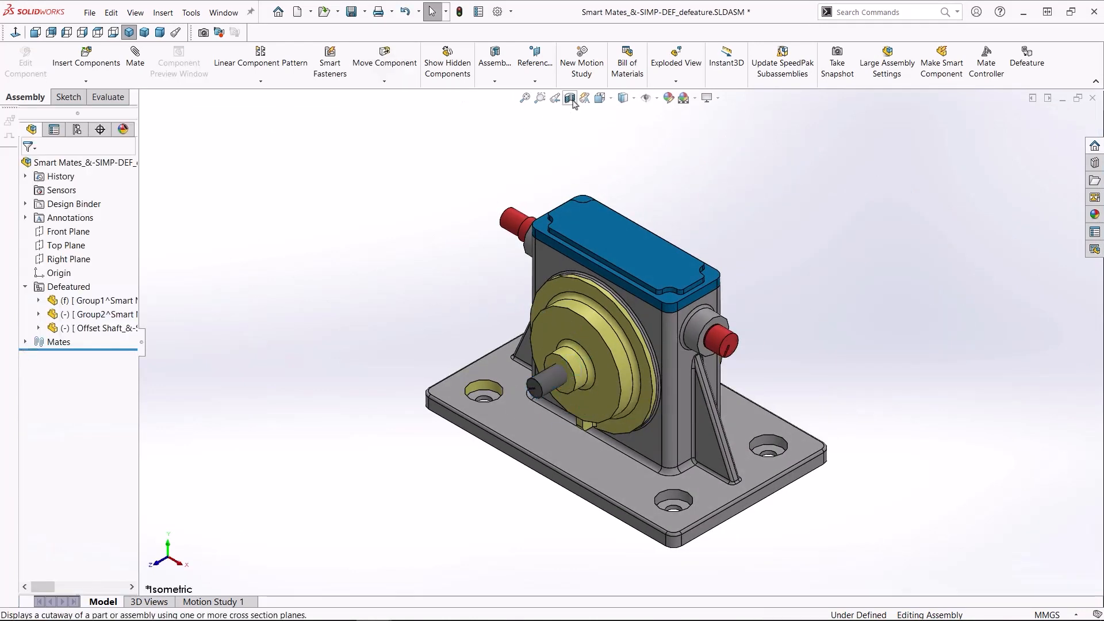
{"action": "left_click", "coordinate": [571, 99]}
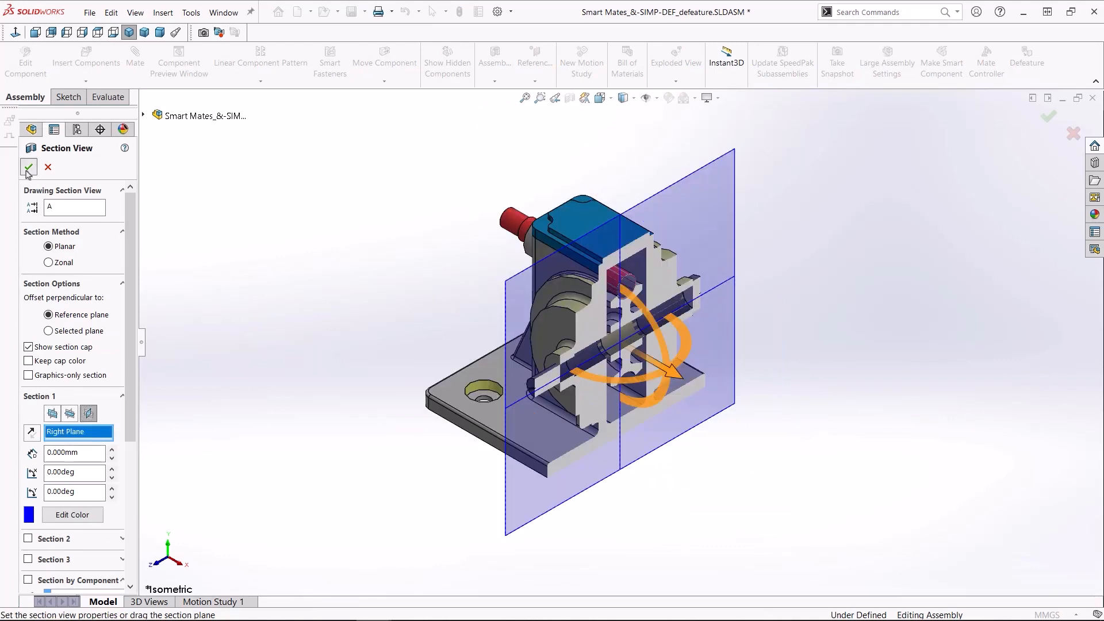